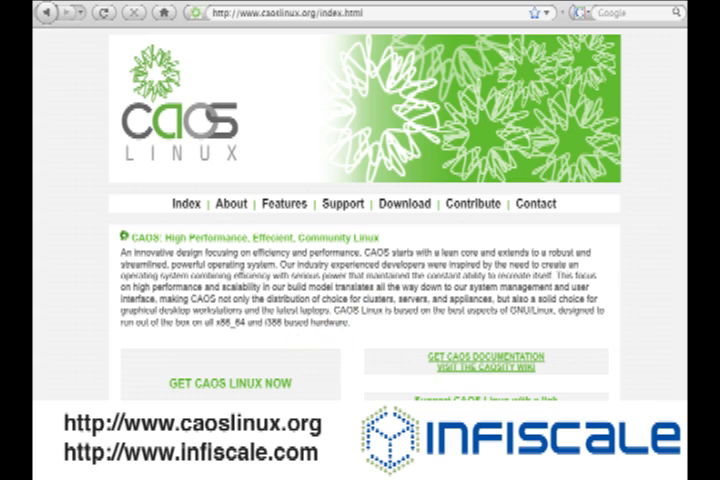
pyautogui.scroll(-3)
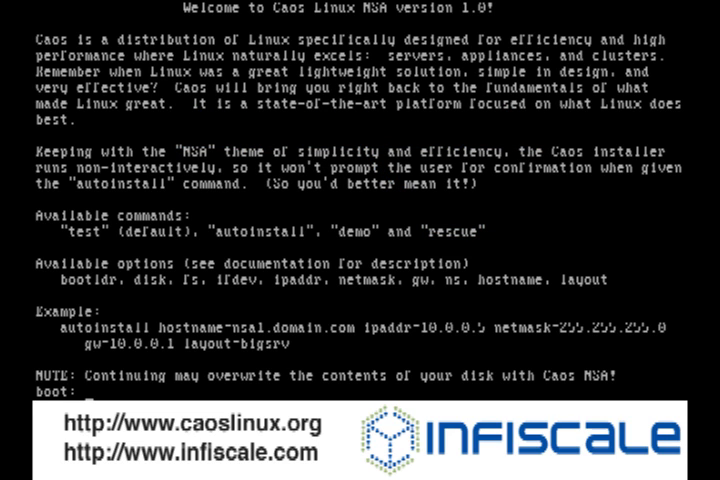
pyautogui.write('autoinstall')
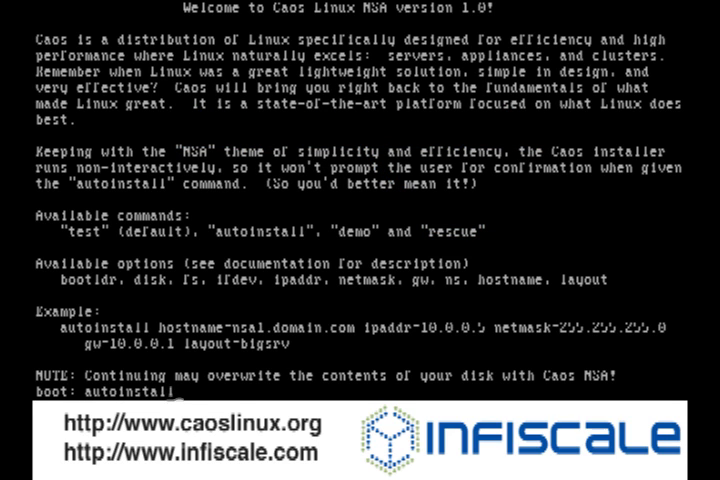